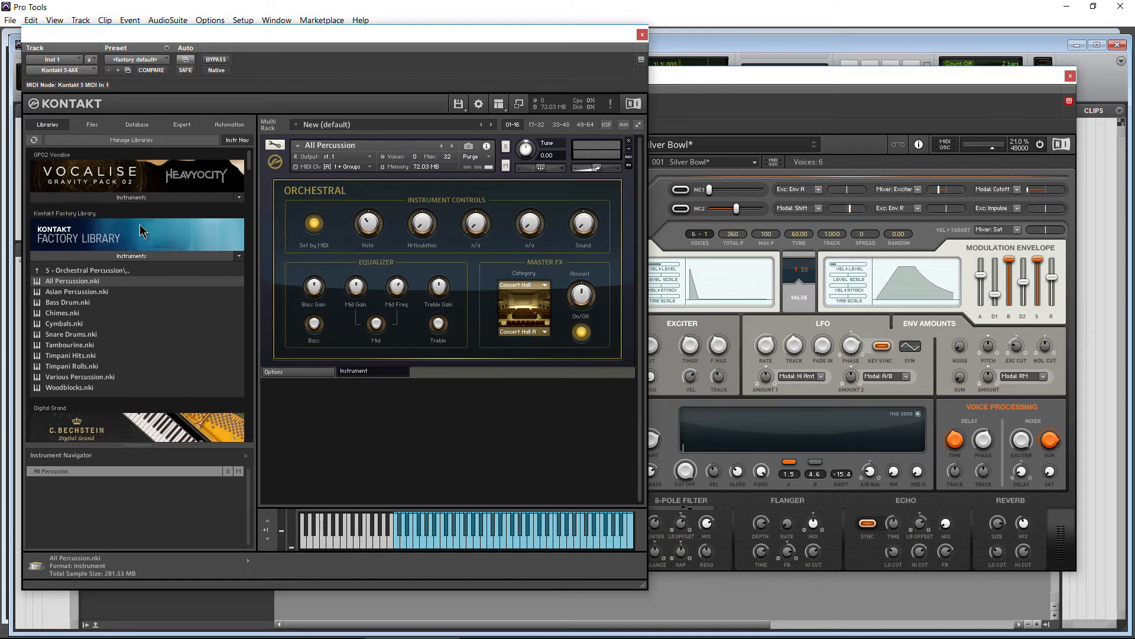
pyautogui.moveTo(438, 285)
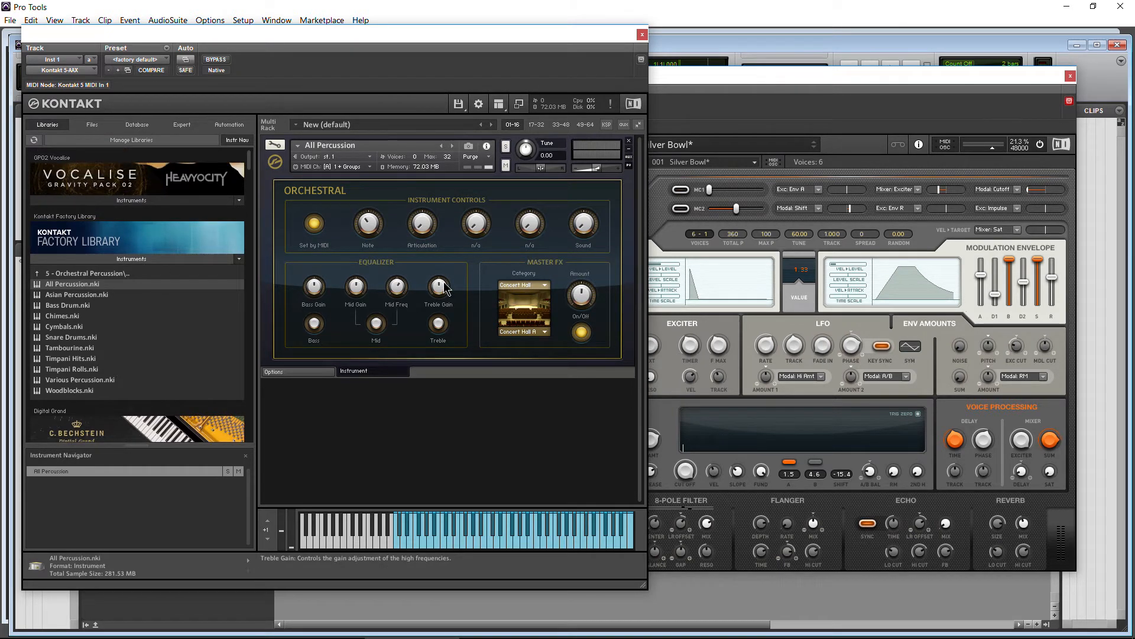
pyautogui.moveTo(463, 267)
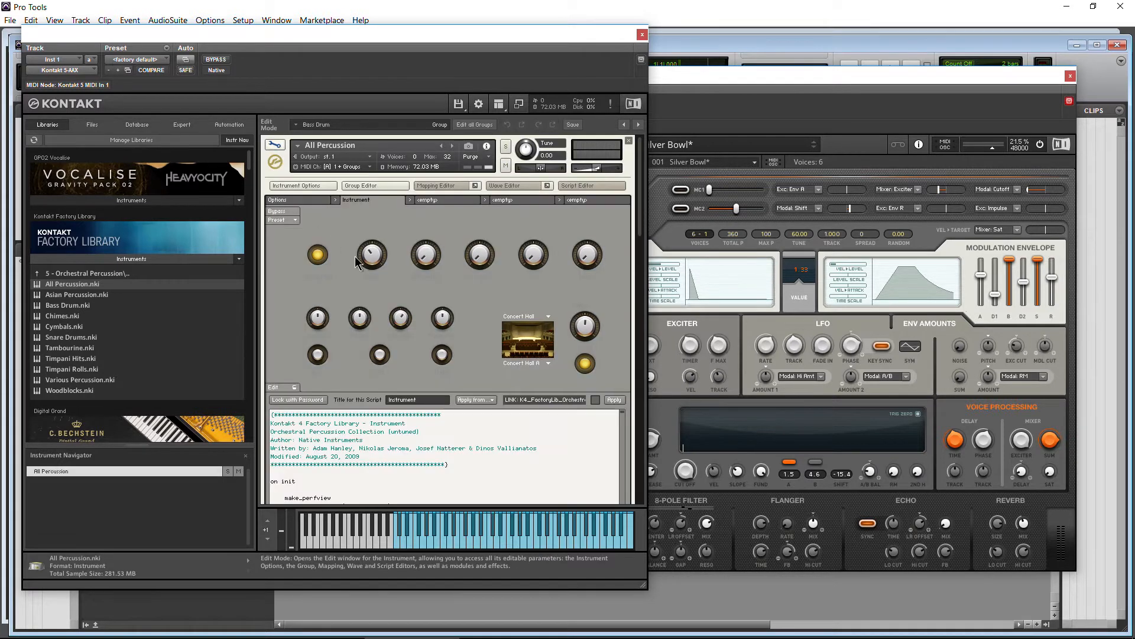
pyautogui.moveTo(314, 205)
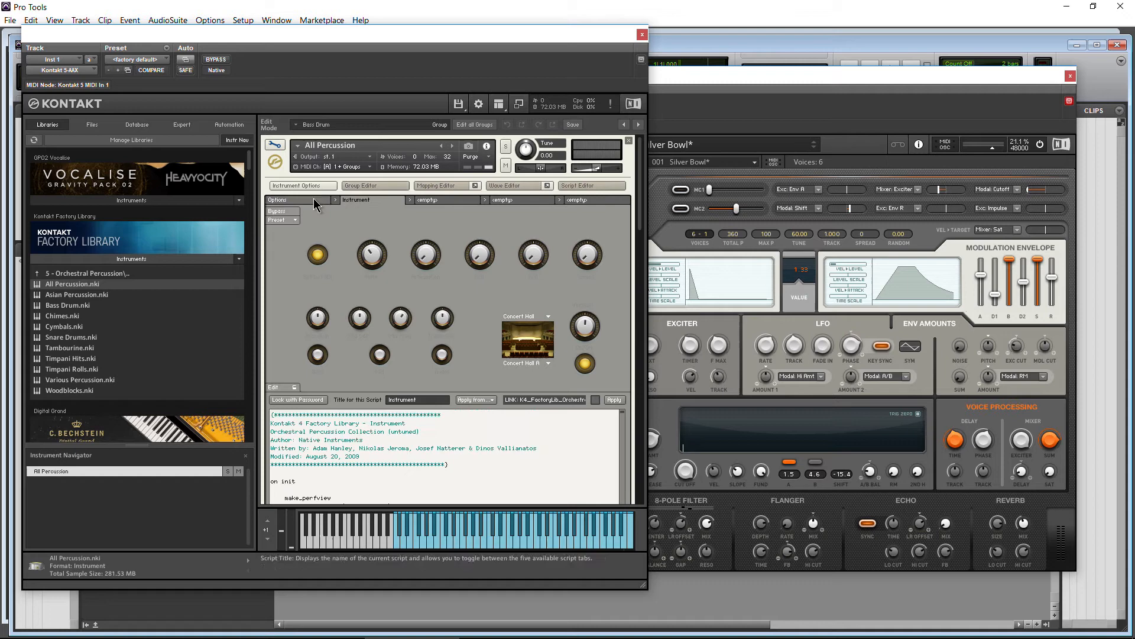
# Review the All Percussion instrument options in edit mode and close them
pyautogui.click(302, 186)
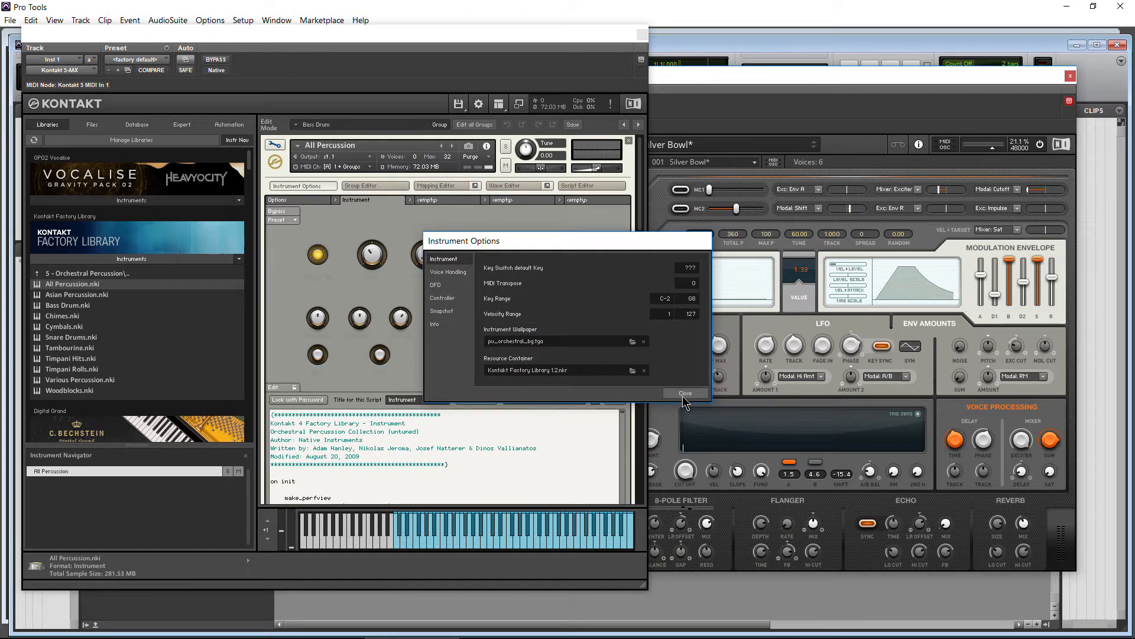
pyautogui.click(683, 392)
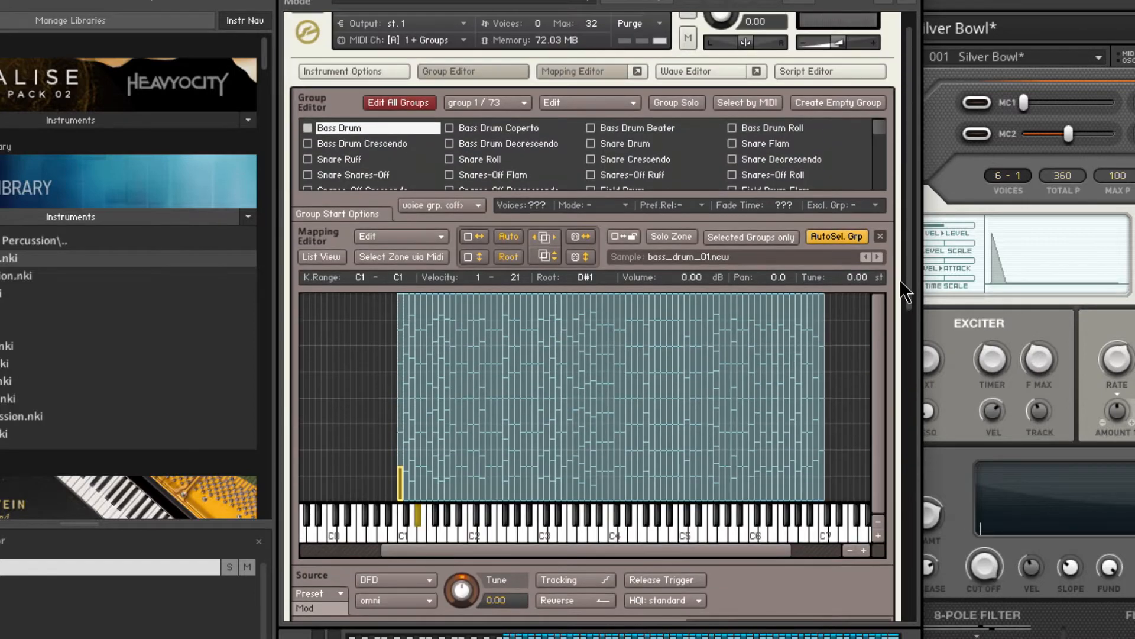
pyautogui.moveTo(568, 365)
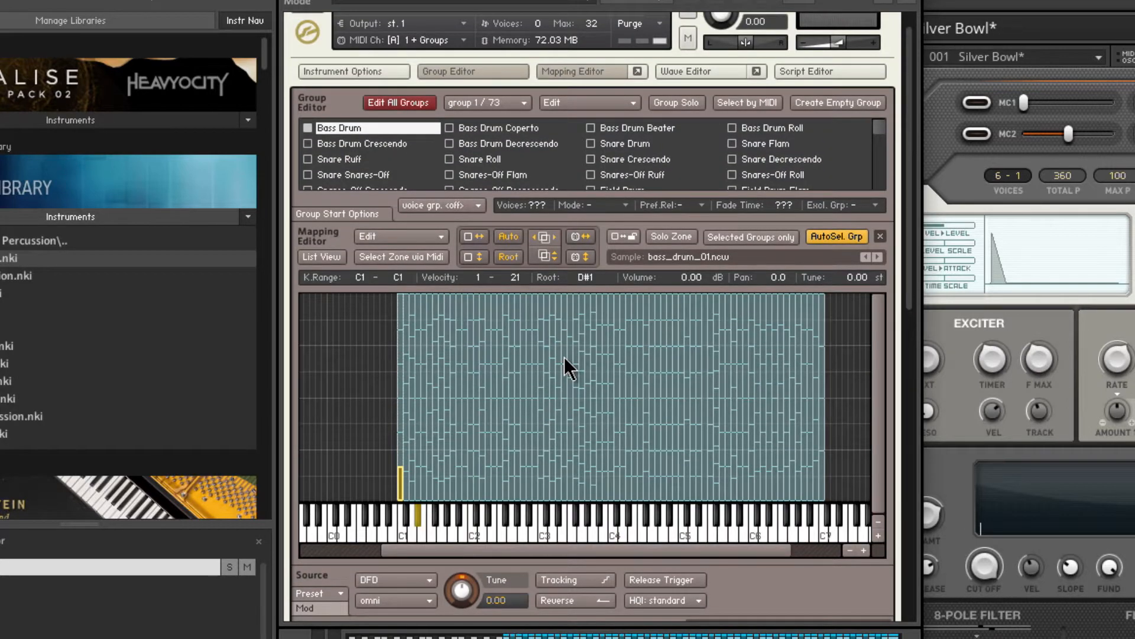
# Scroll through the Bass Drum group's zone mapping, then close the group and mapping editors
pyautogui.scroll(-3)
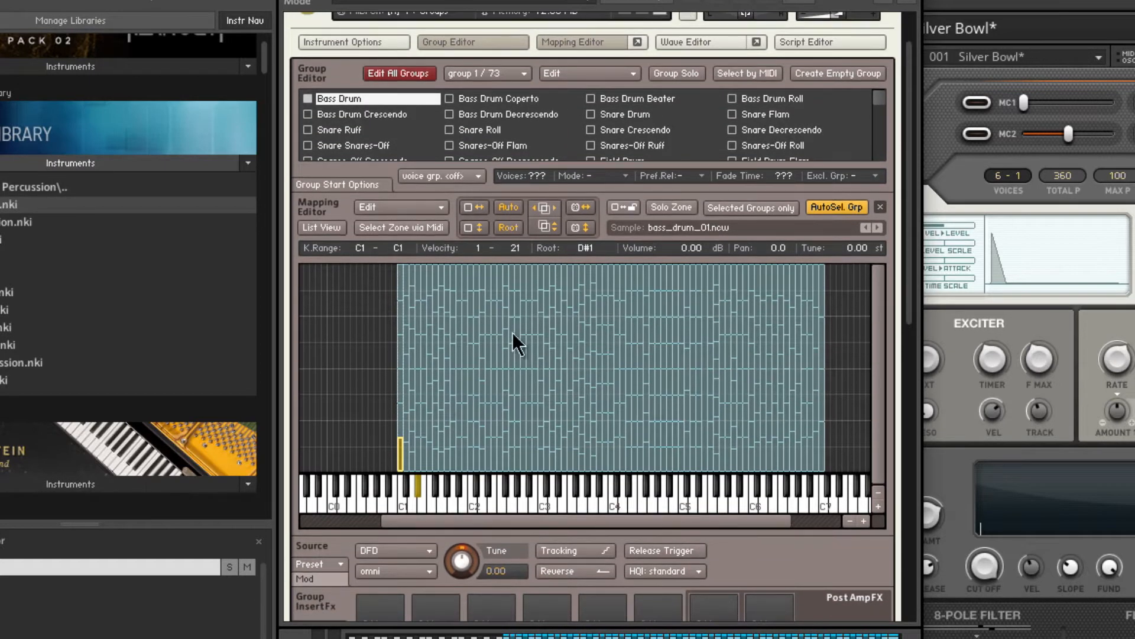
pyautogui.moveTo(668, 178)
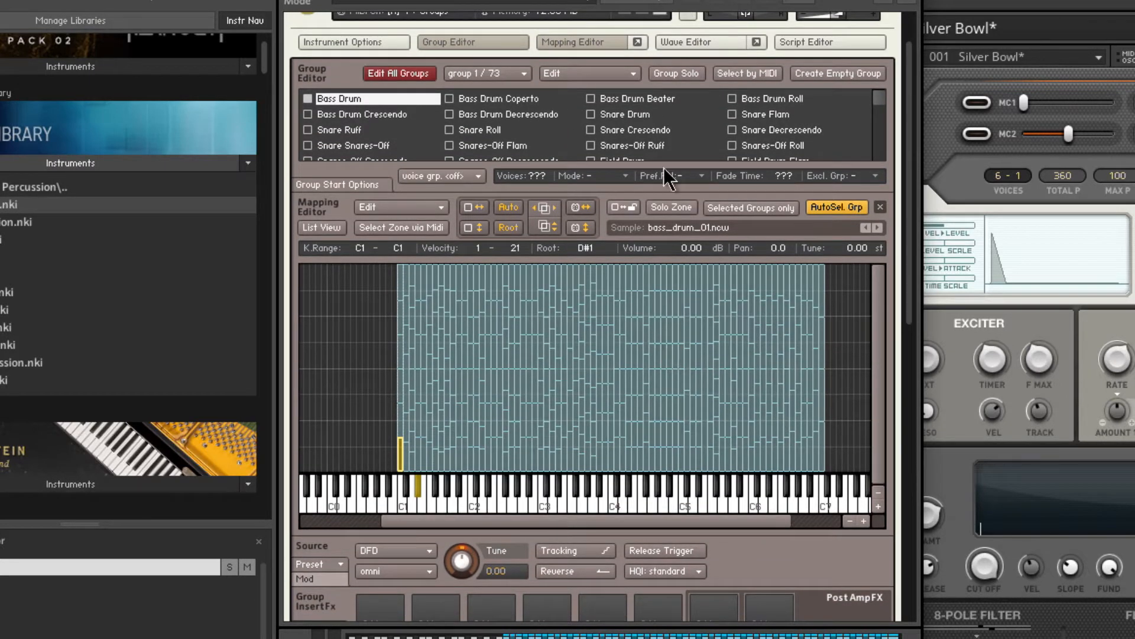
pyautogui.click(702, 43)
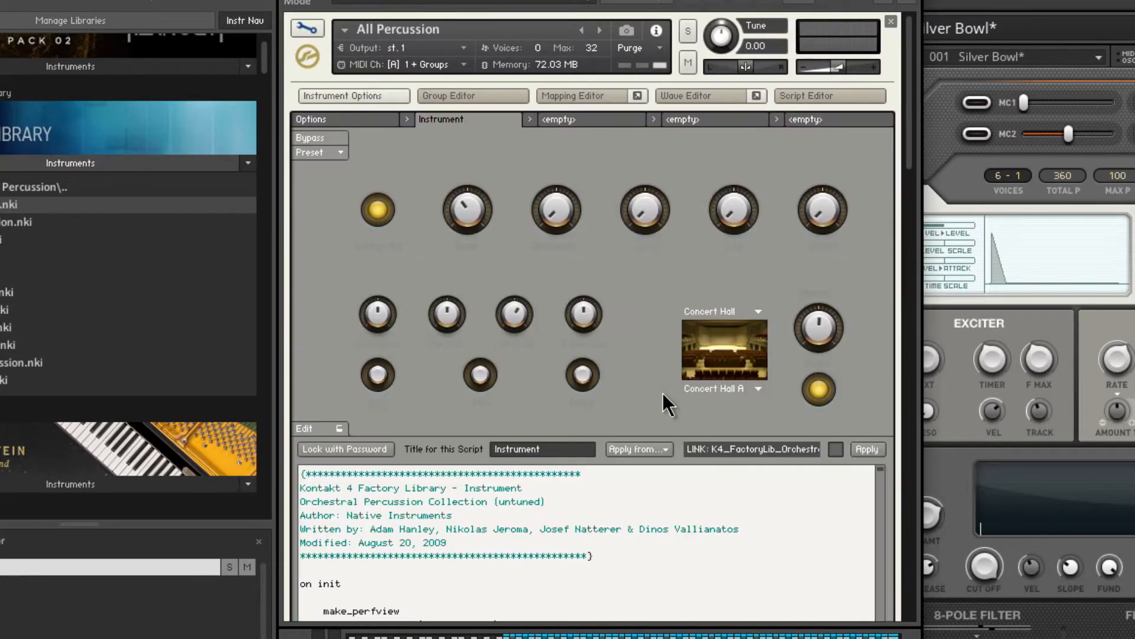
pyautogui.scroll(-3)
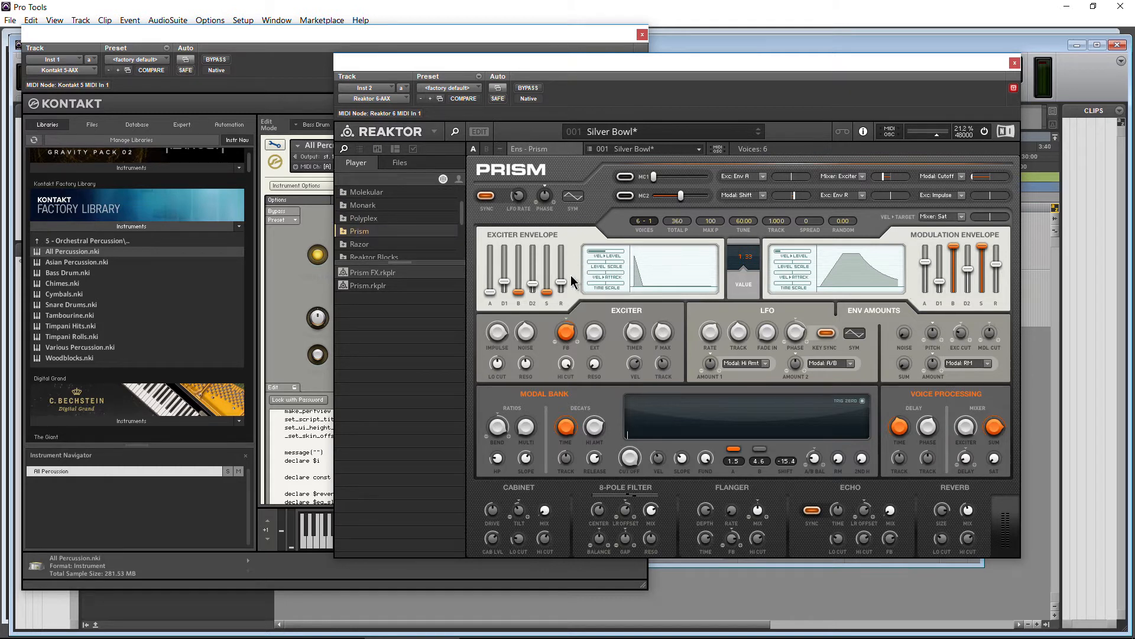
pyautogui.moveTo(405, 263)
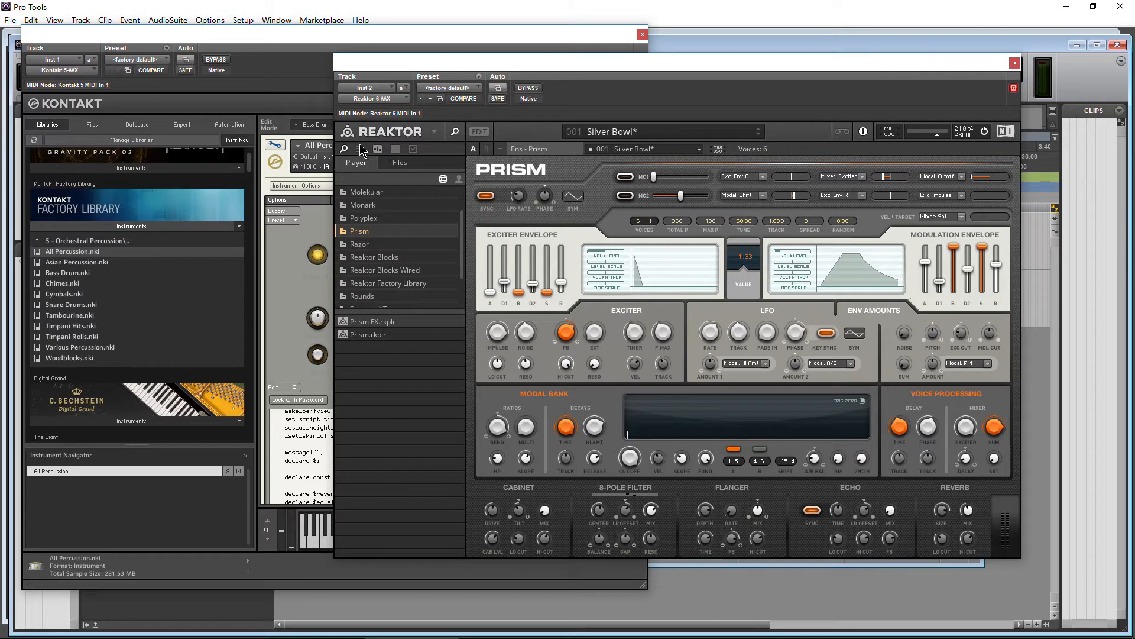
# Start a new untitled empty ensemble from Reaktor's browser toolbar
pyautogui.click(433, 149)
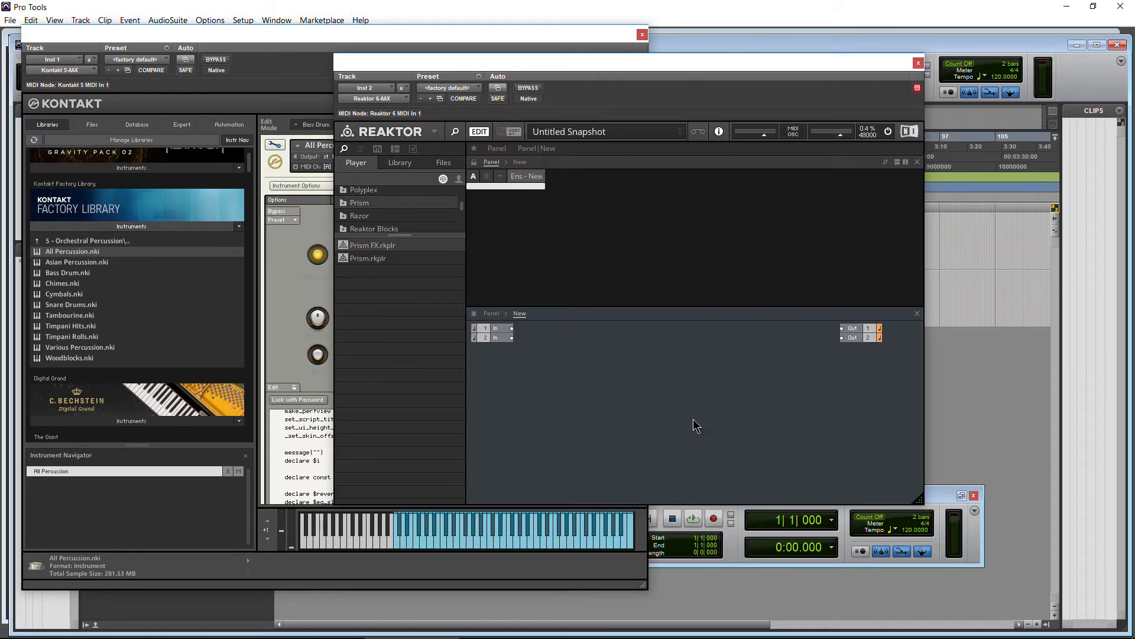
# Insert a MIDI In Gate module and a Signal Path Relay 1,2 module, Gate feeding Relay
pyautogui.rightClick(694, 425)
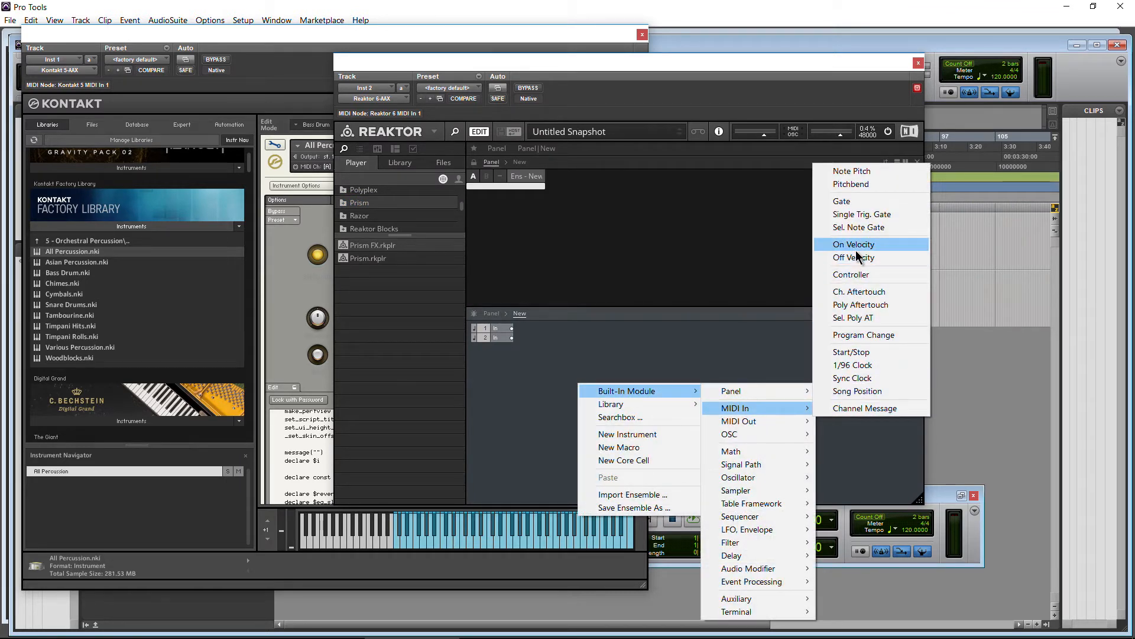
pyautogui.click(841, 201)
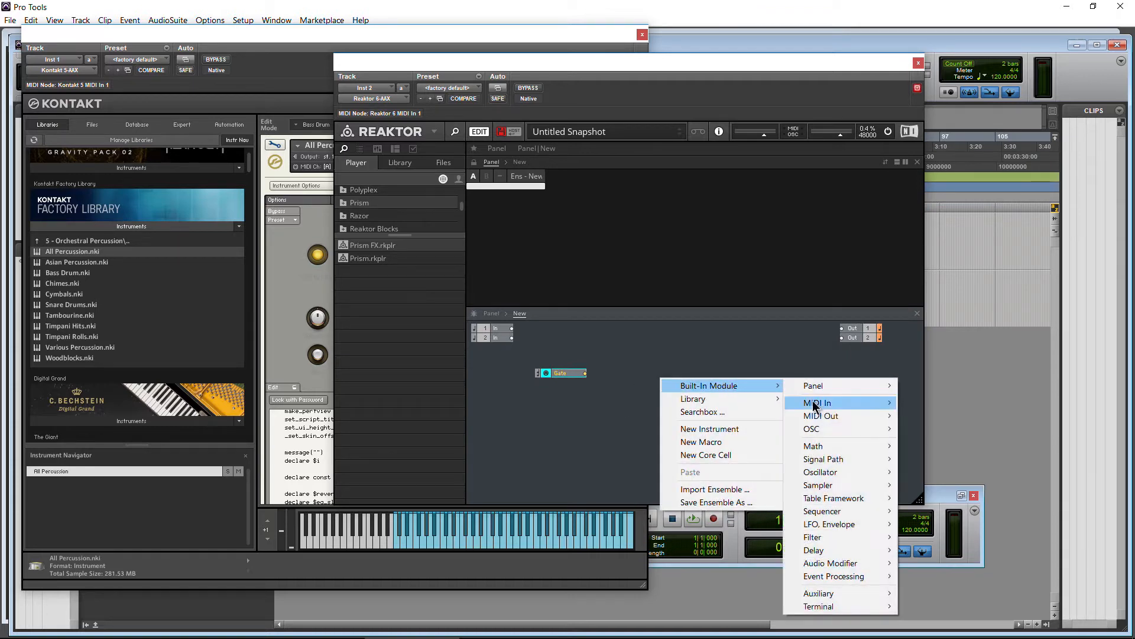
pyautogui.moveTo(823, 459)
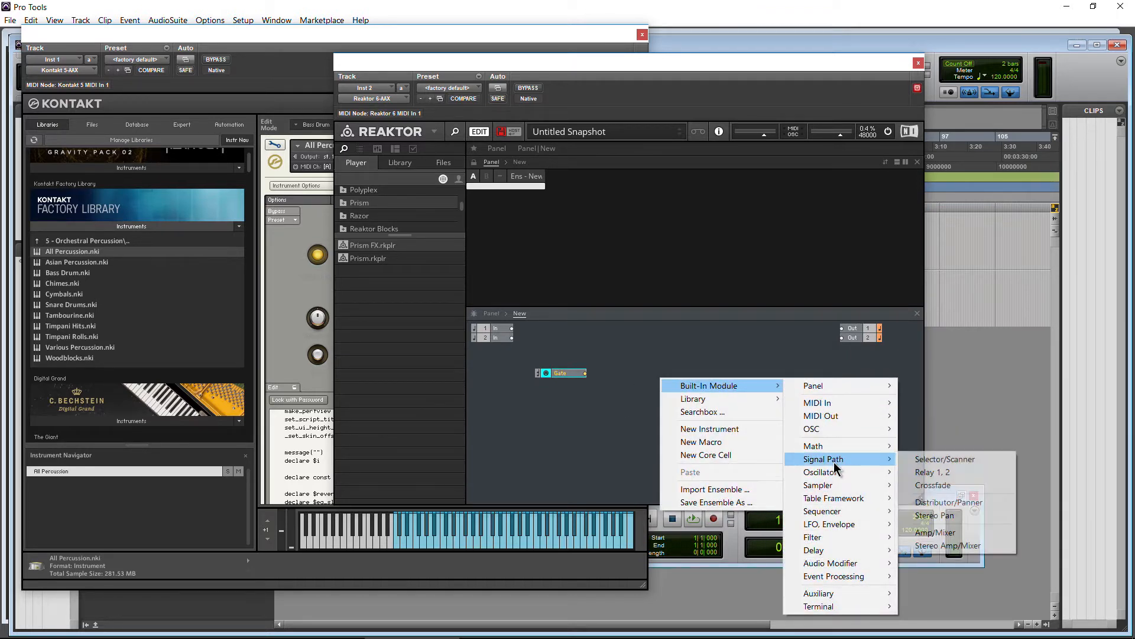
pyautogui.moveTo(949, 472)
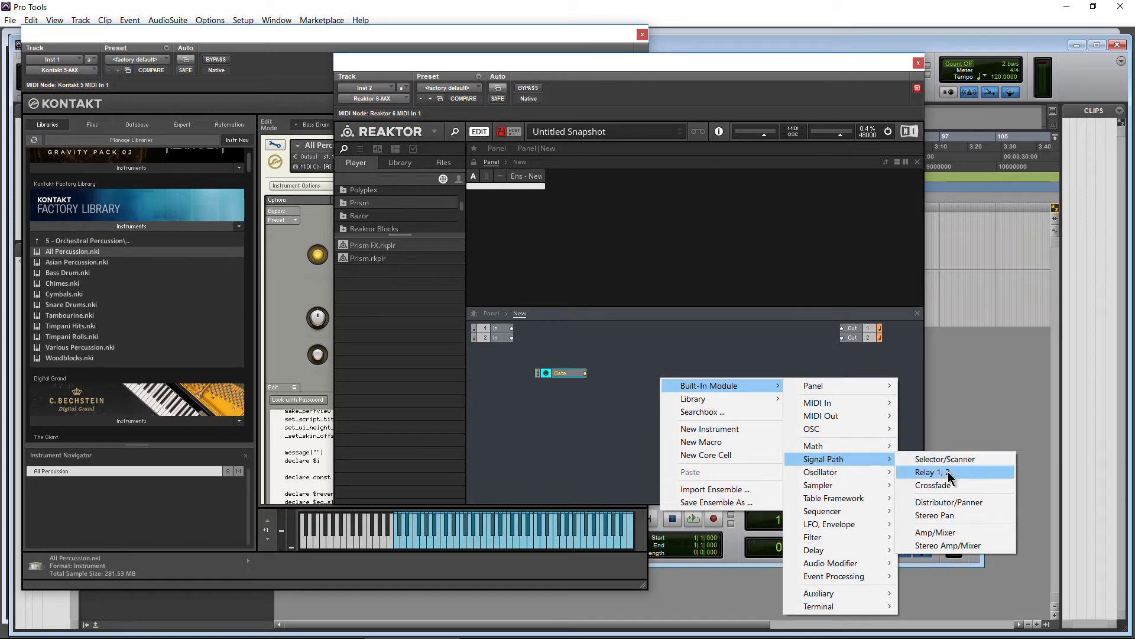
pyautogui.click(934, 471)
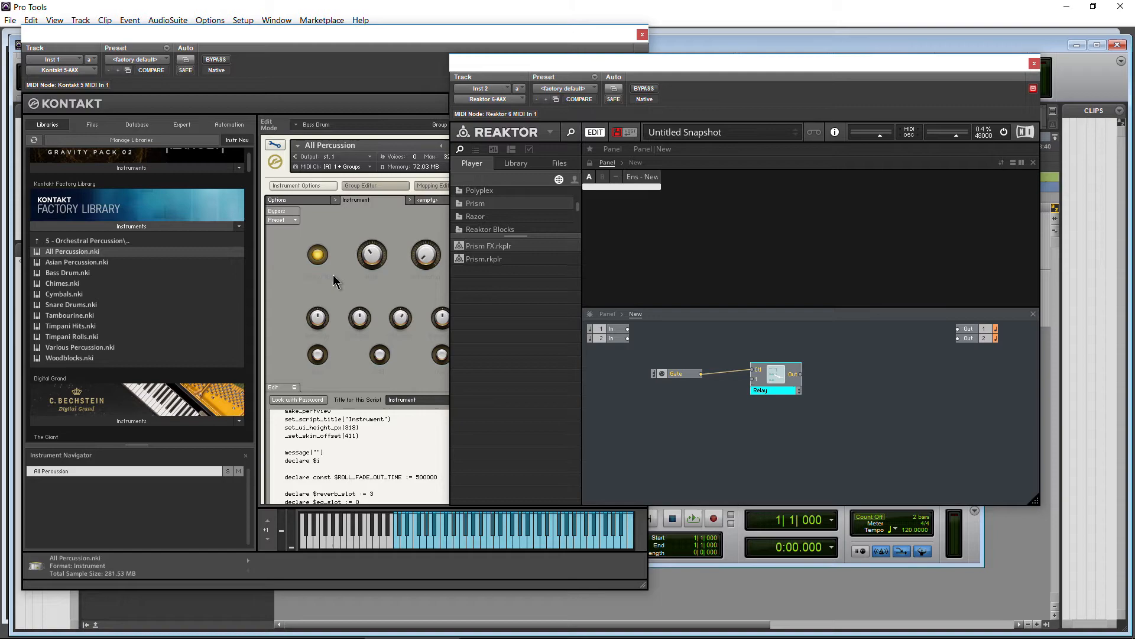
# View all sessions of the Sound Design with Kontakt course and scroll through Sessions 1–4
pyautogui.click(205, 627)
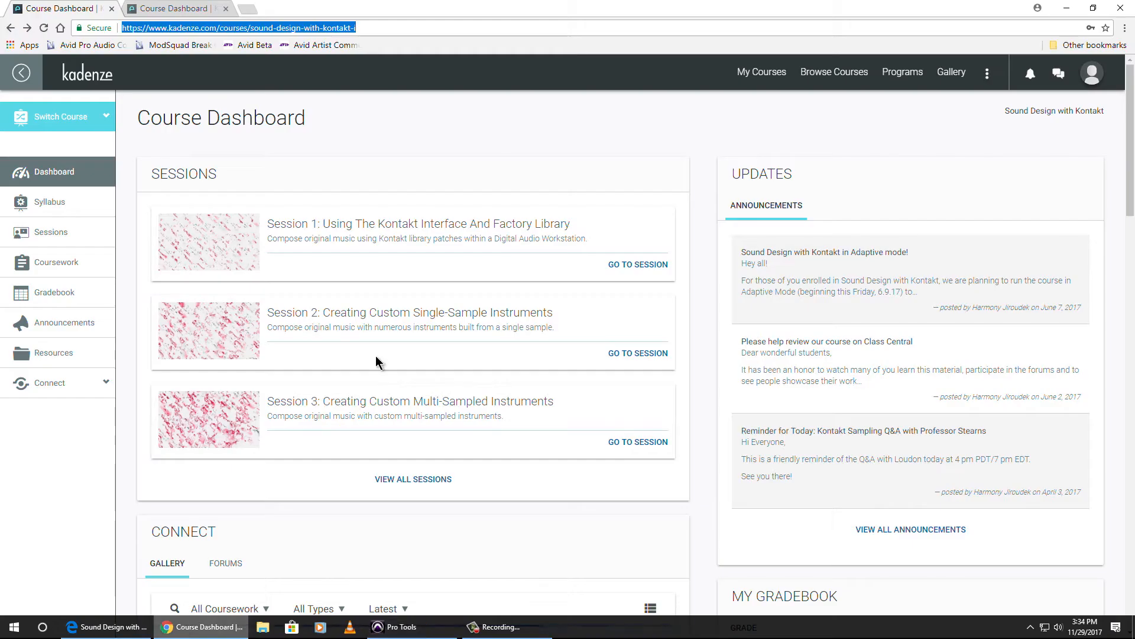
pyautogui.moveTo(417, 348)
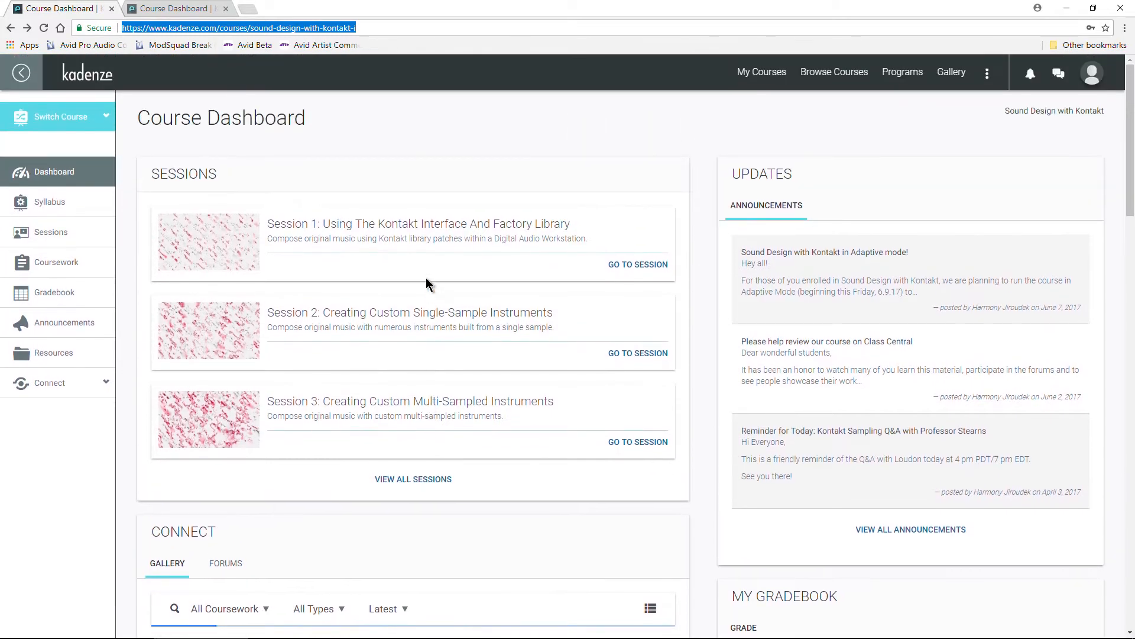
pyautogui.scroll(-3)
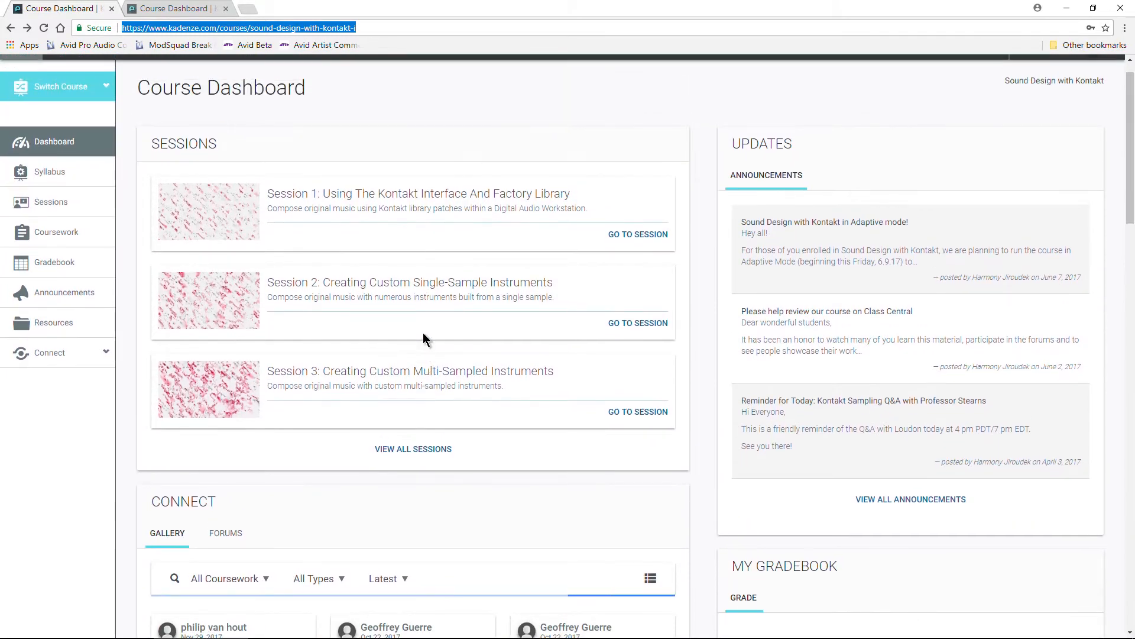
pyautogui.moveTo(446, 292)
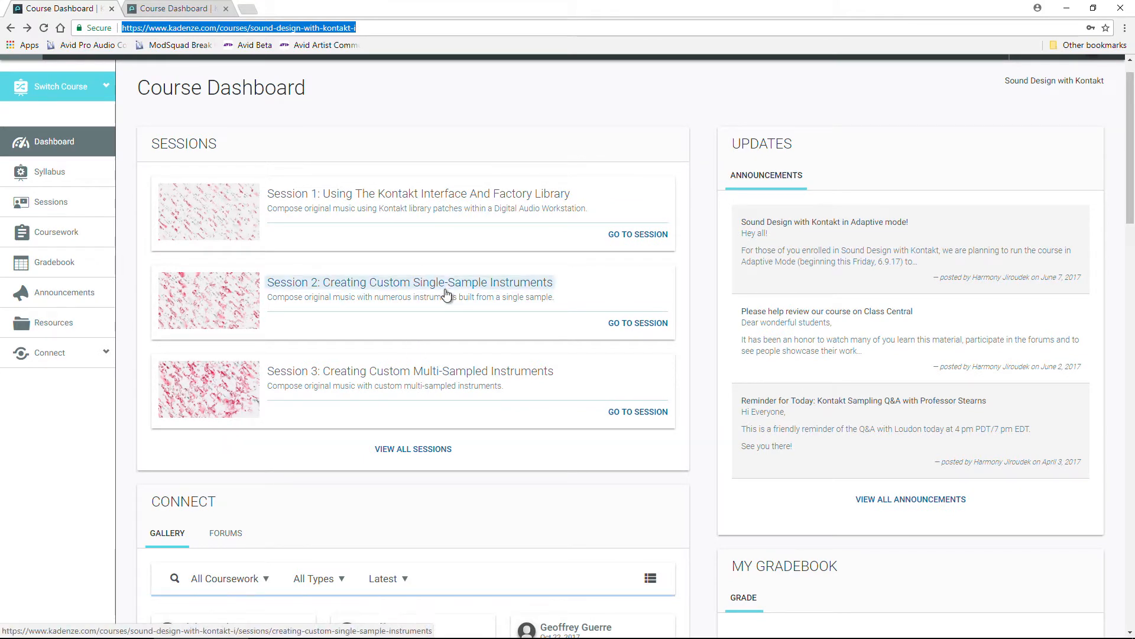
pyautogui.moveTo(412, 449)
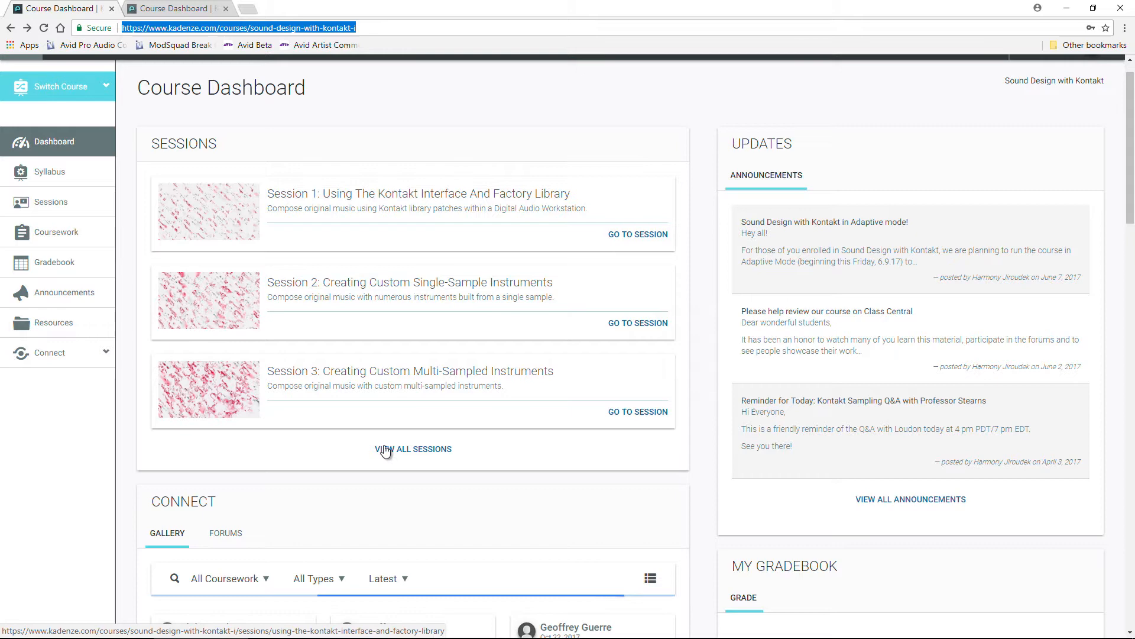
pyautogui.click(413, 448)
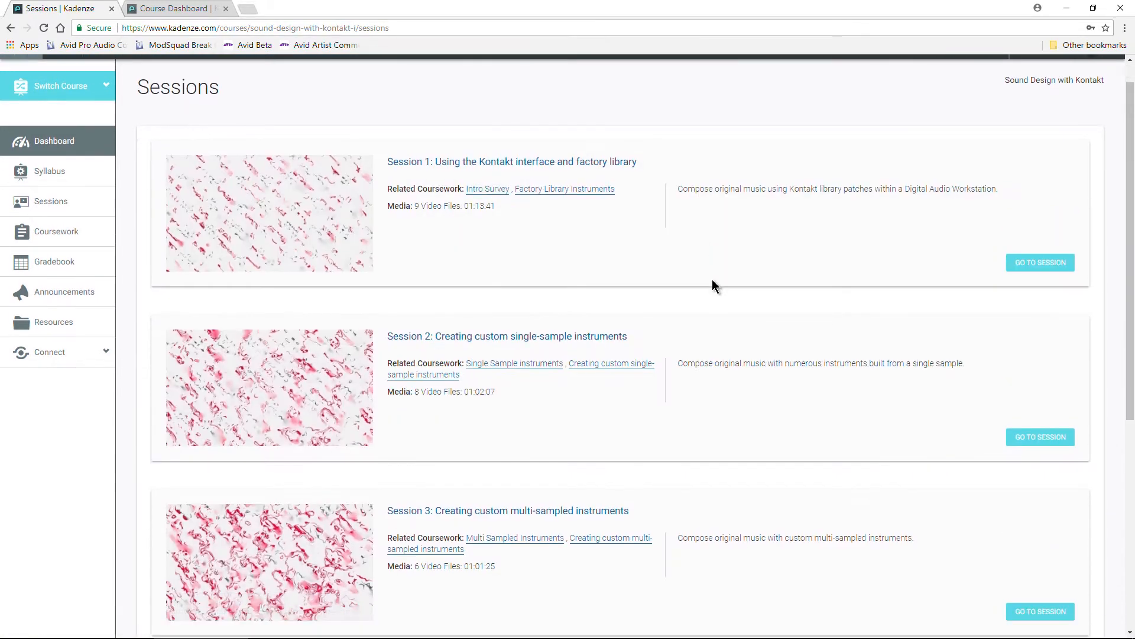
pyautogui.scroll(-3)
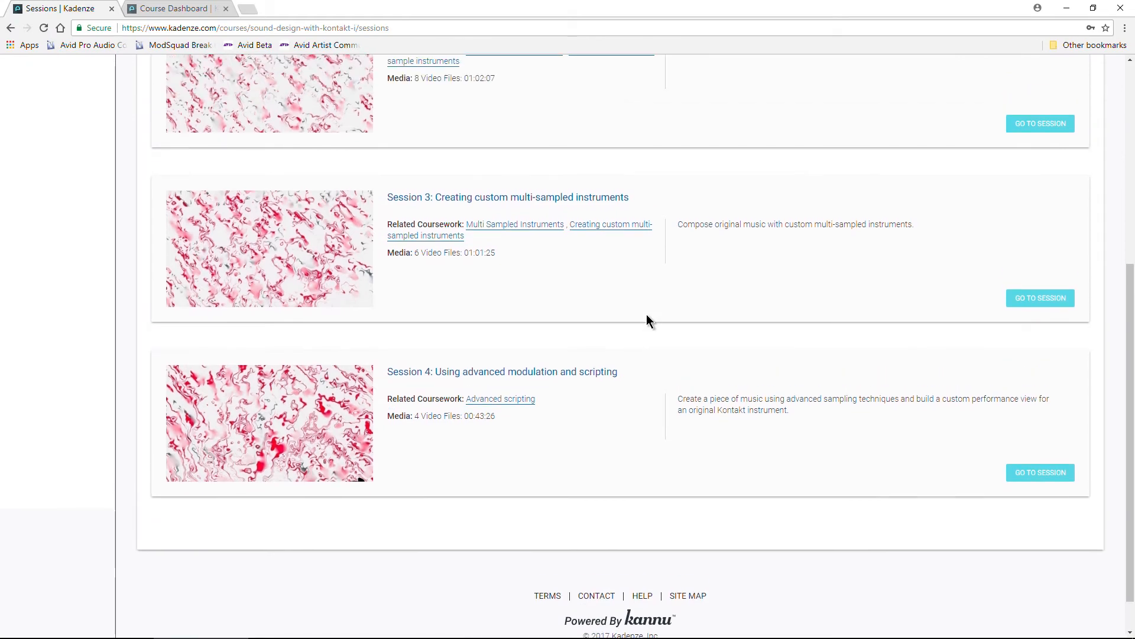
# Switch to the Sound Synthesis Using Reaktor course dashboard
pyautogui.click(1040, 472)
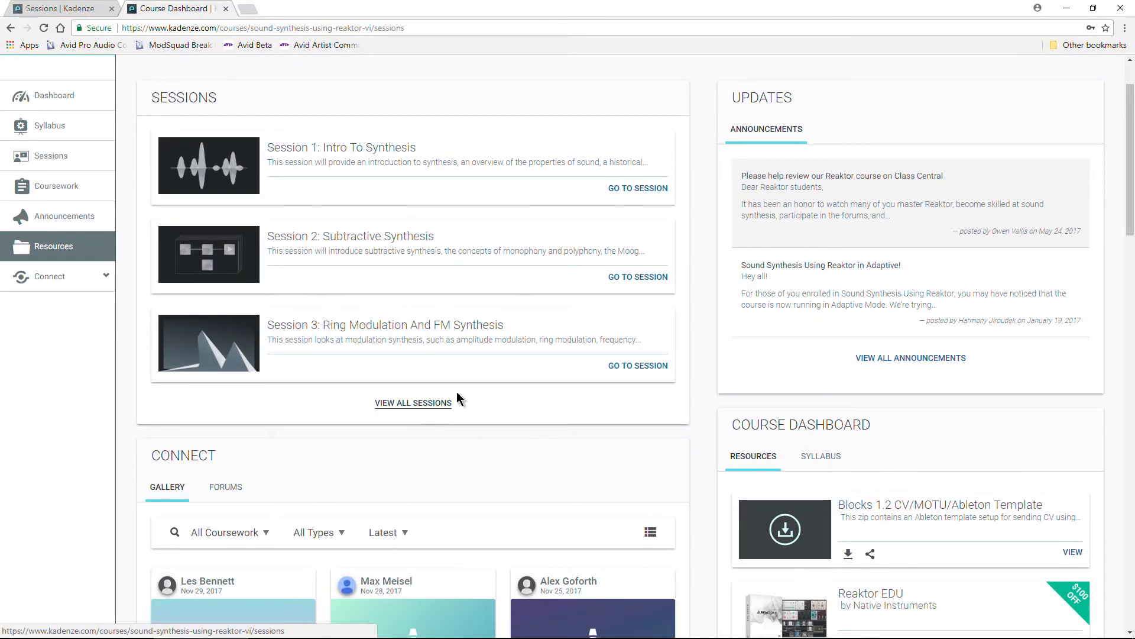
# View all sessions of the Reaktor course, scroll through them and back to the top
pyautogui.click(412, 402)
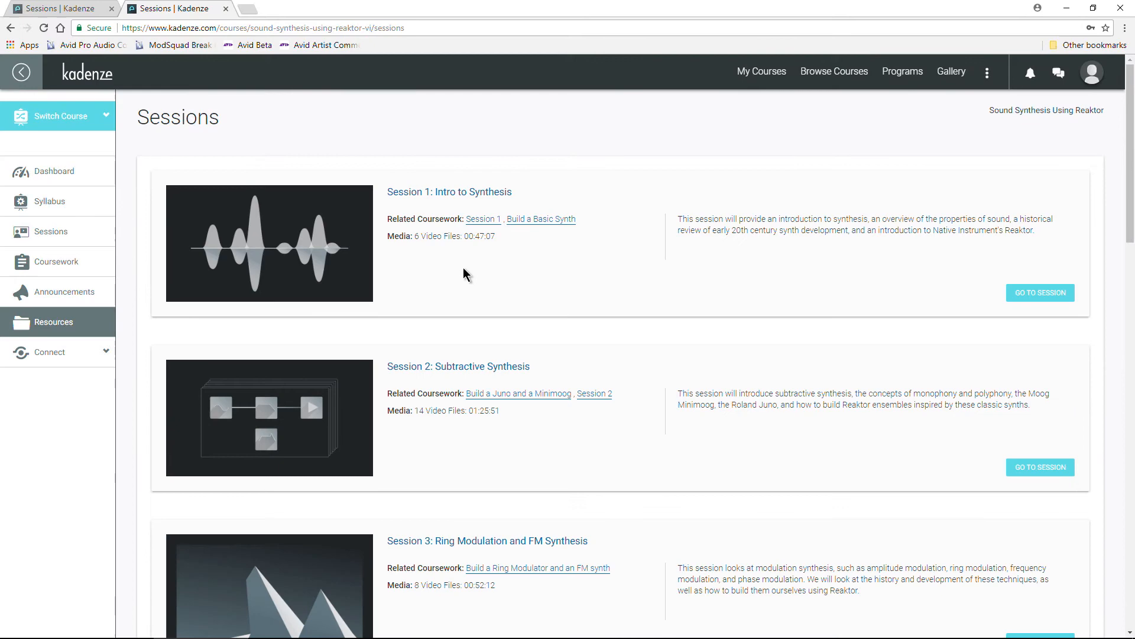
pyautogui.scroll(-3)
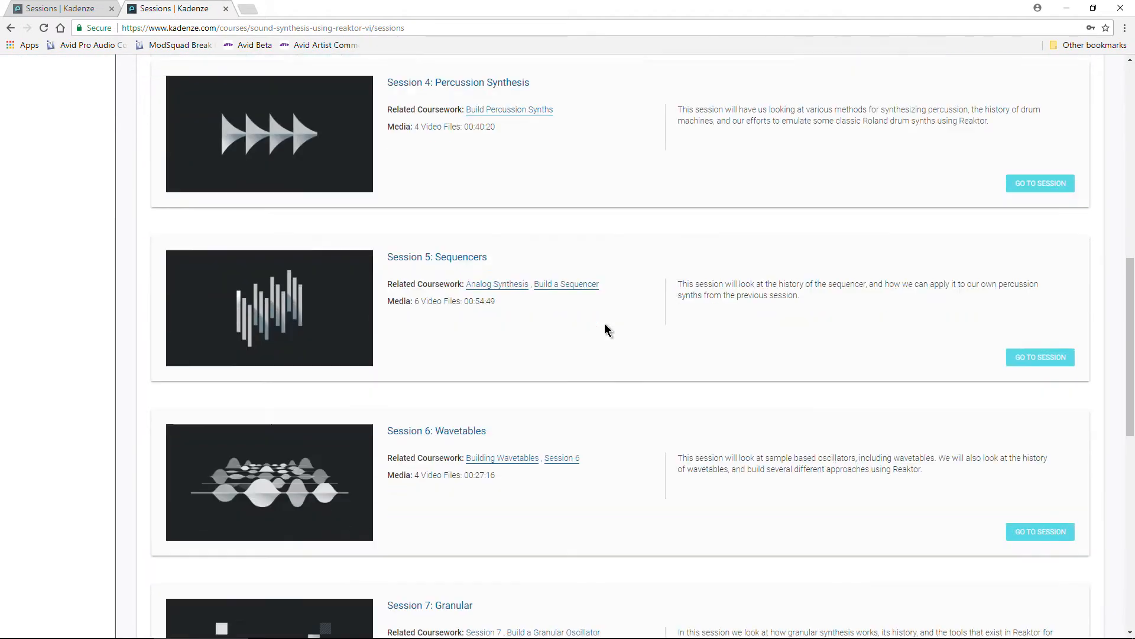
pyautogui.scroll(-3)
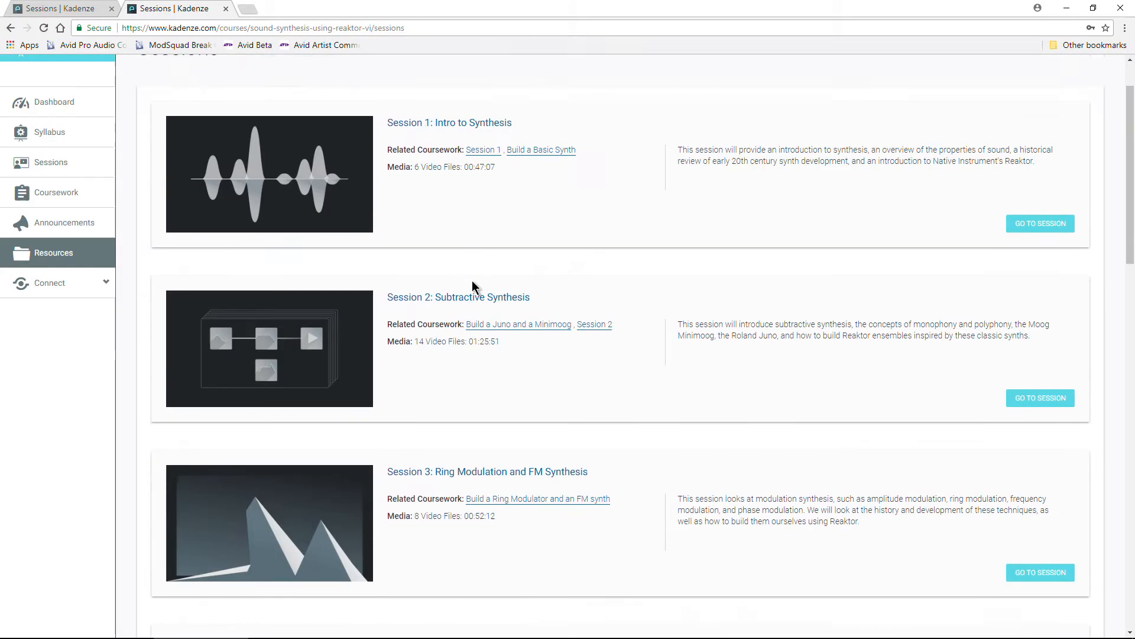
pyautogui.scroll(3)
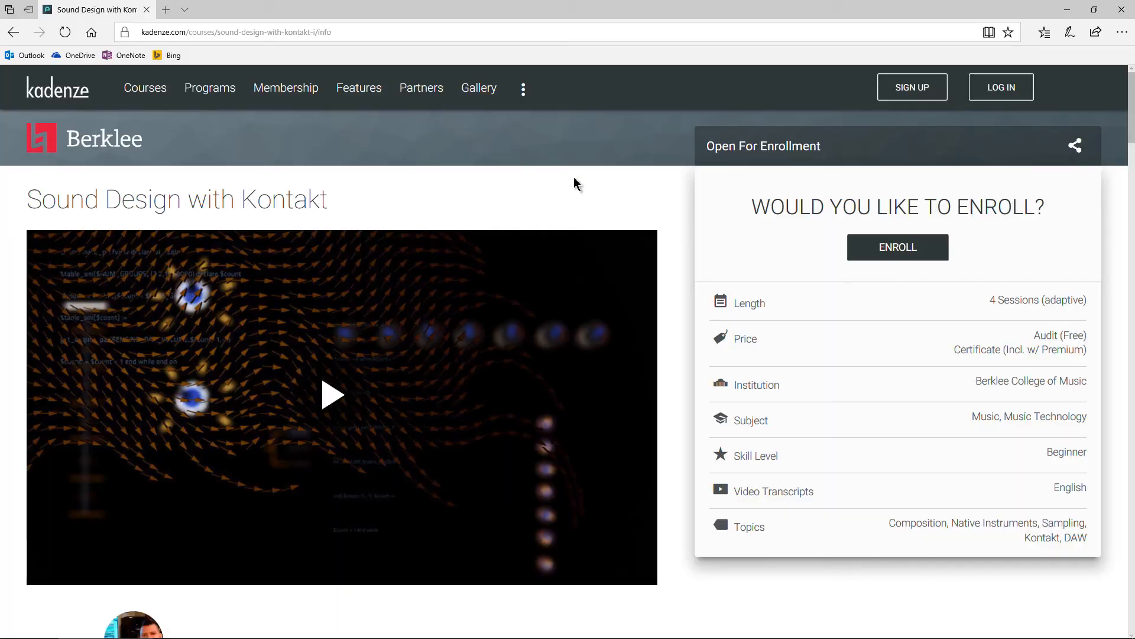
pyautogui.moveTo(628, 196)
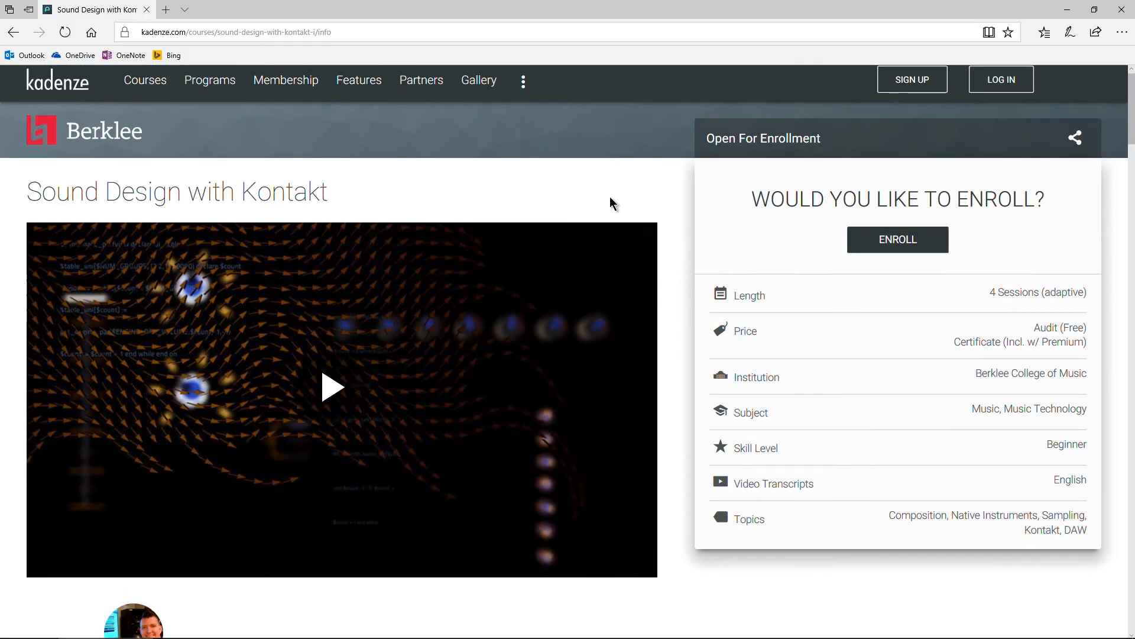
pyautogui.moveTo(693, 228)
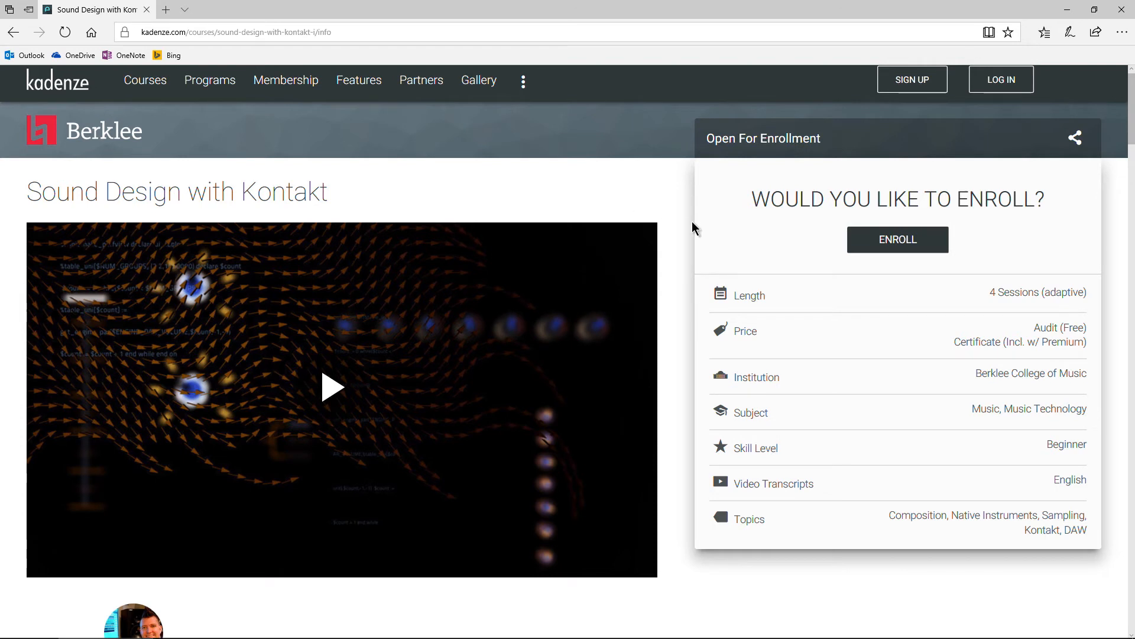
pyautogui.doubleClick(1060, 328)
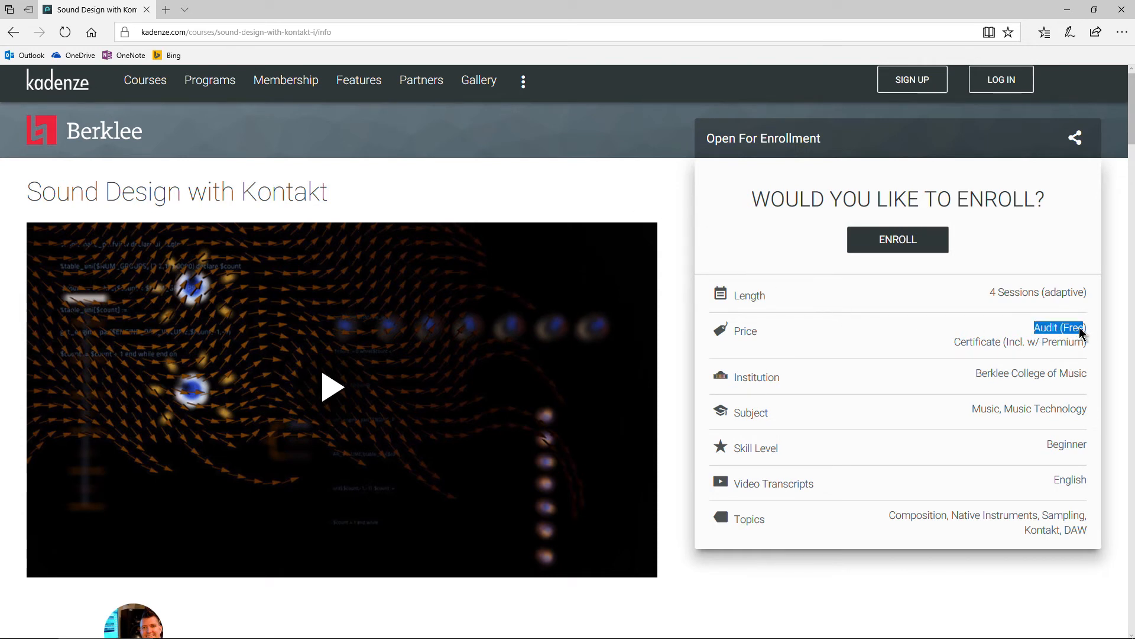
pyautogui.moveTo(903, 344)
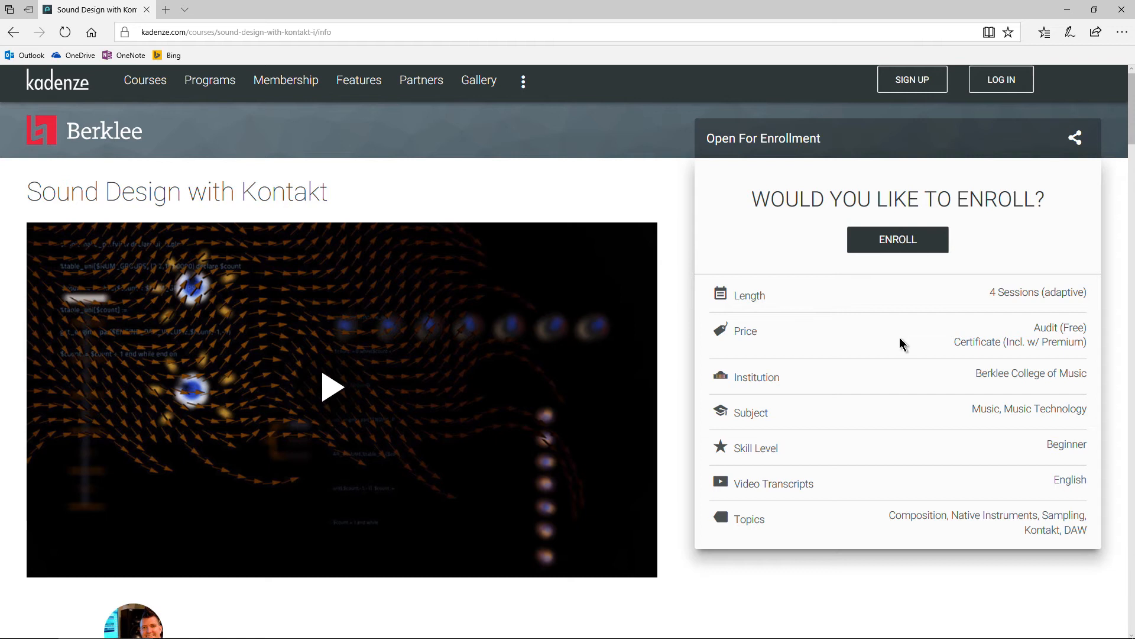
pyautogui.moveTo(1028, 340)
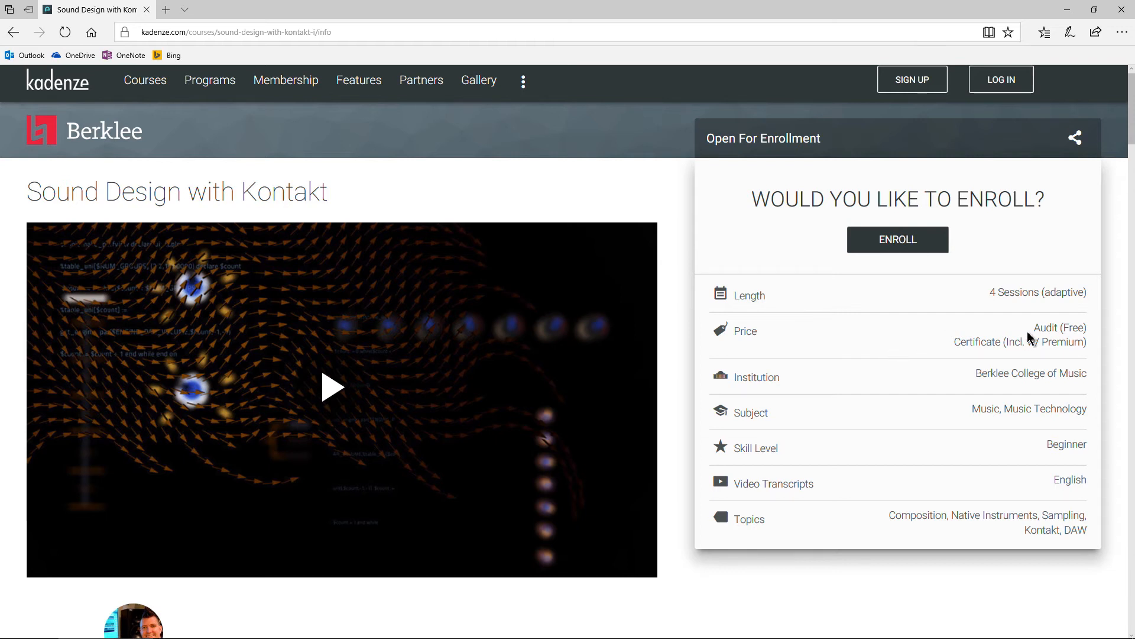
pyautogui.doubleClick(1060, 327)
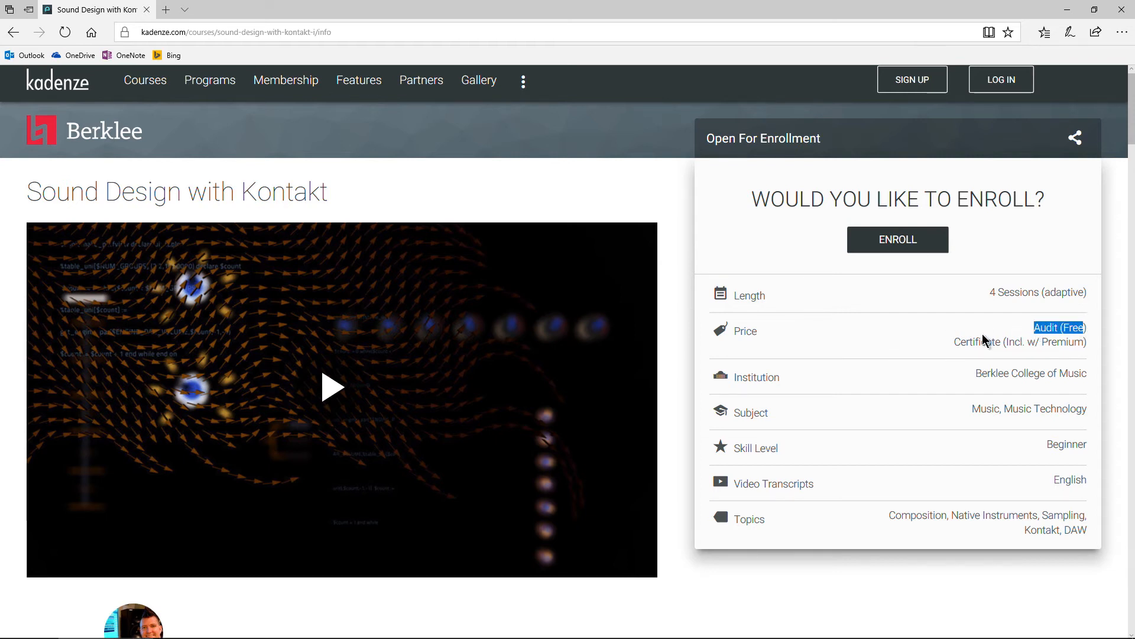
pyautogui.moveTo(933, 349)
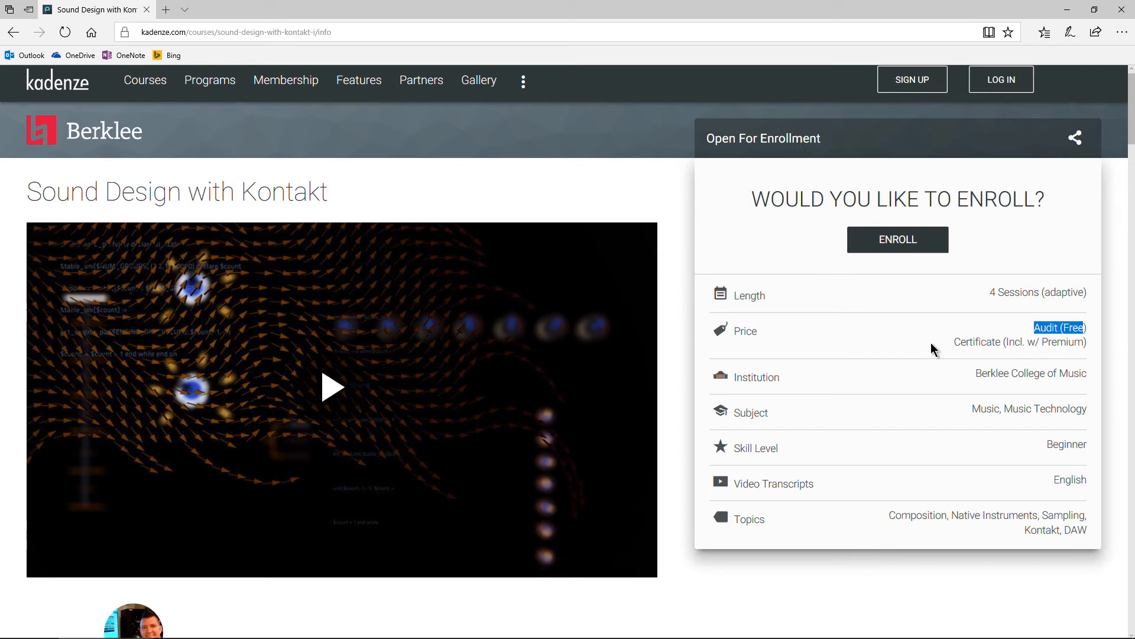
pyautogui.moveTo(883, 362)
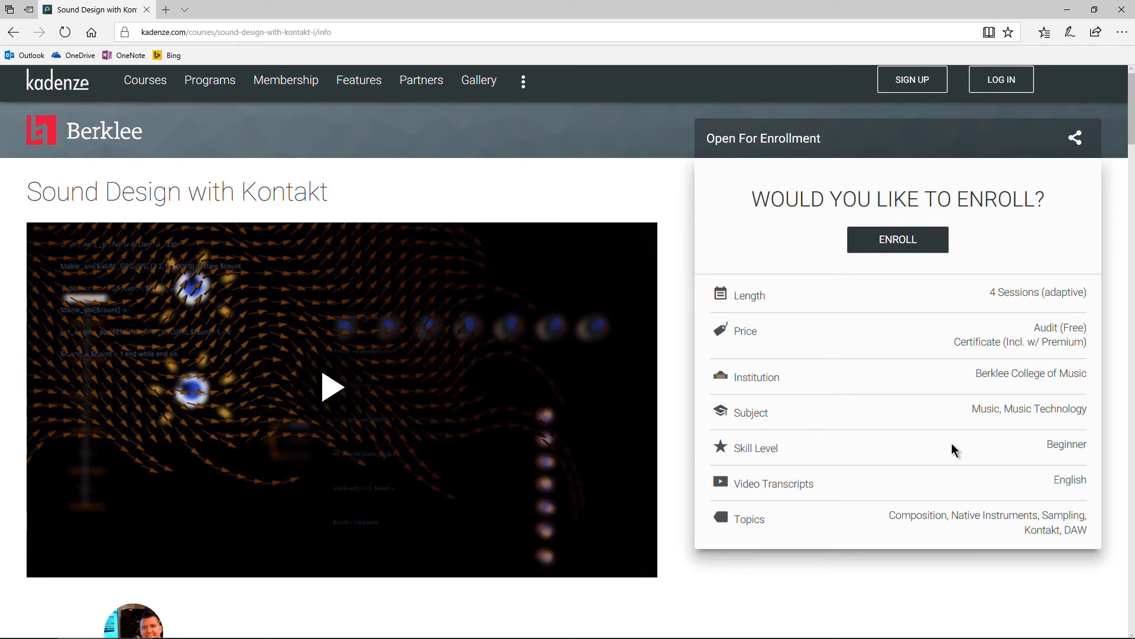
pyautogui.moveTo(931, 422)
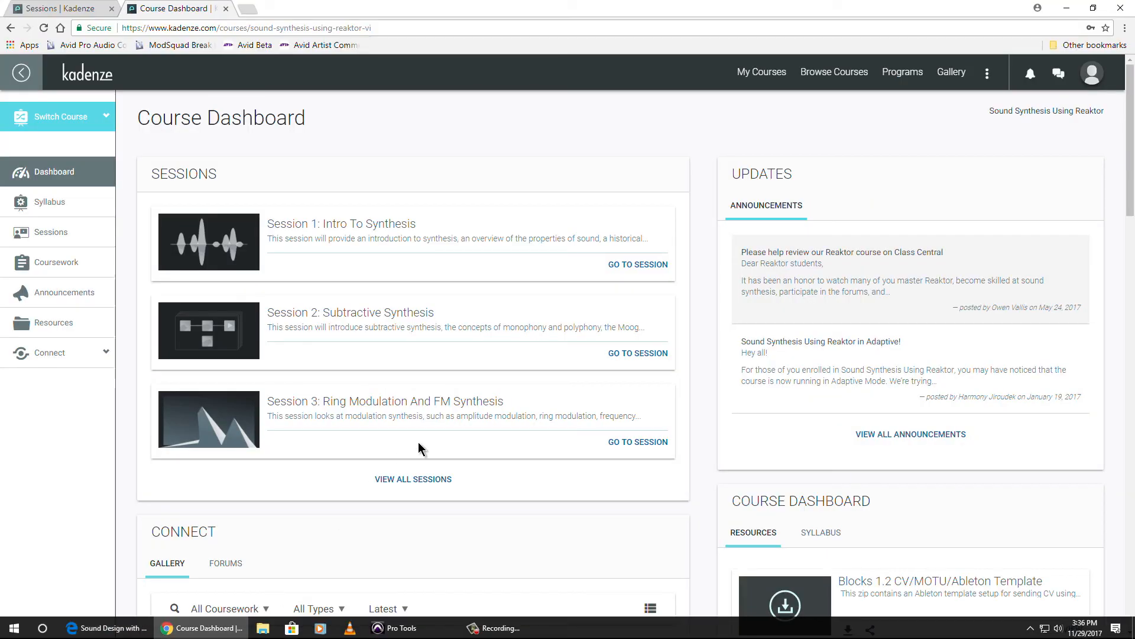
pyautogui.moveTo(466, 421)
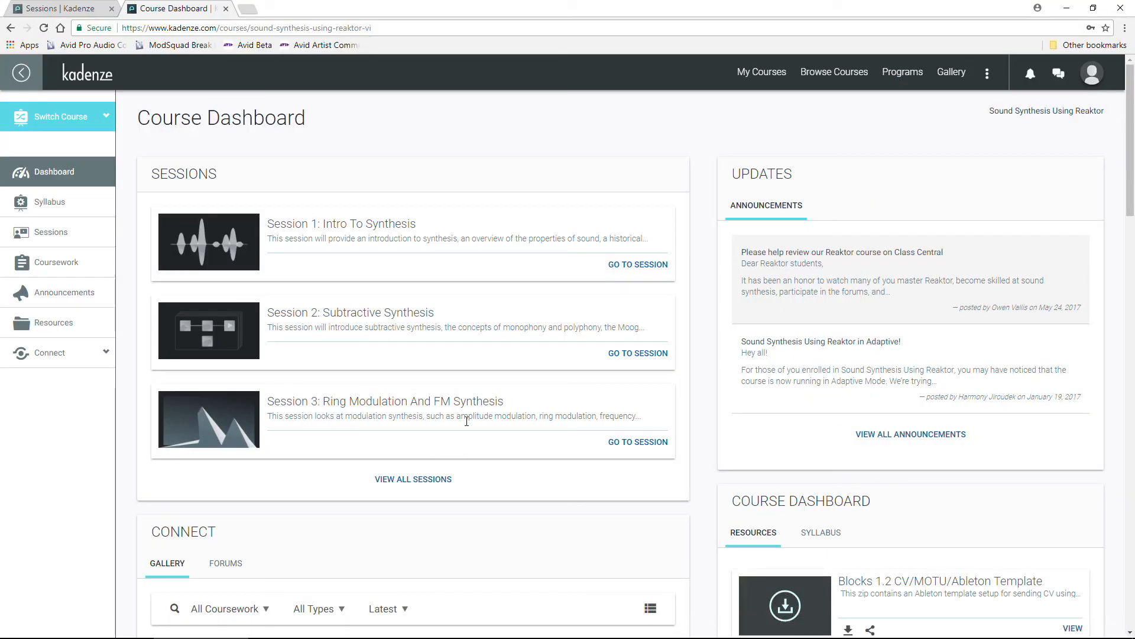
# Bring the Chrome window with the Reaktor Course Dashboard back to the front
pyautogui.click(397, 628)
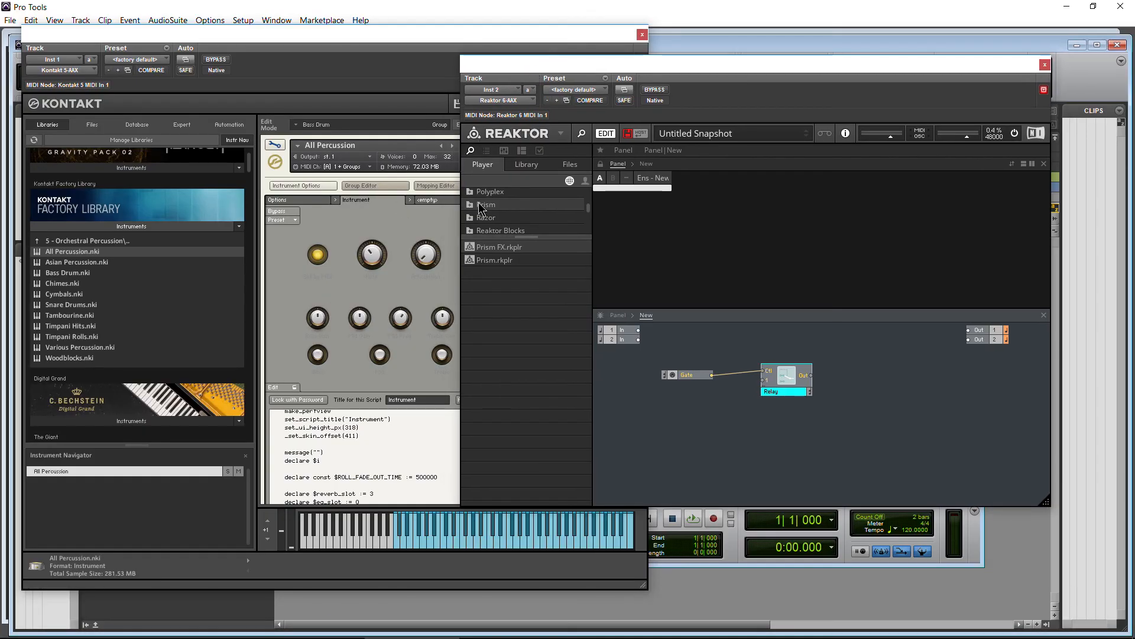
pyautogui.moveTo(516, 324)
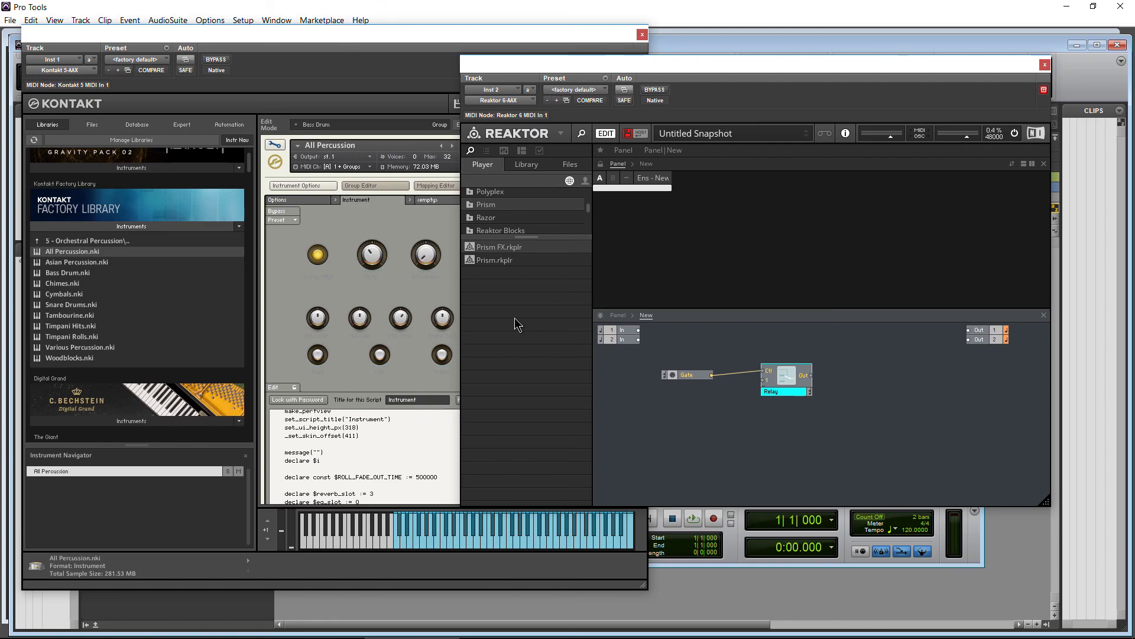